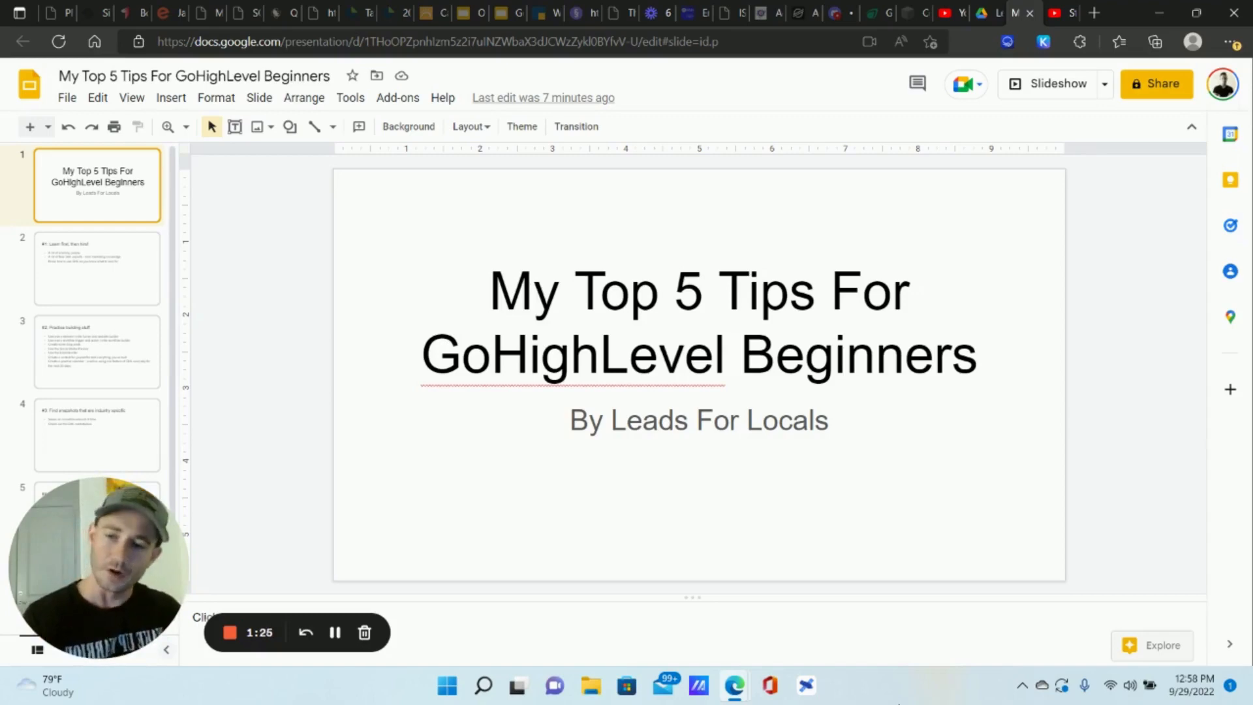
- Show slide 2, '#1: Learn first, then hire!', from the filmstrip
{"action": "left_click", "coordinate": [96, 268]}
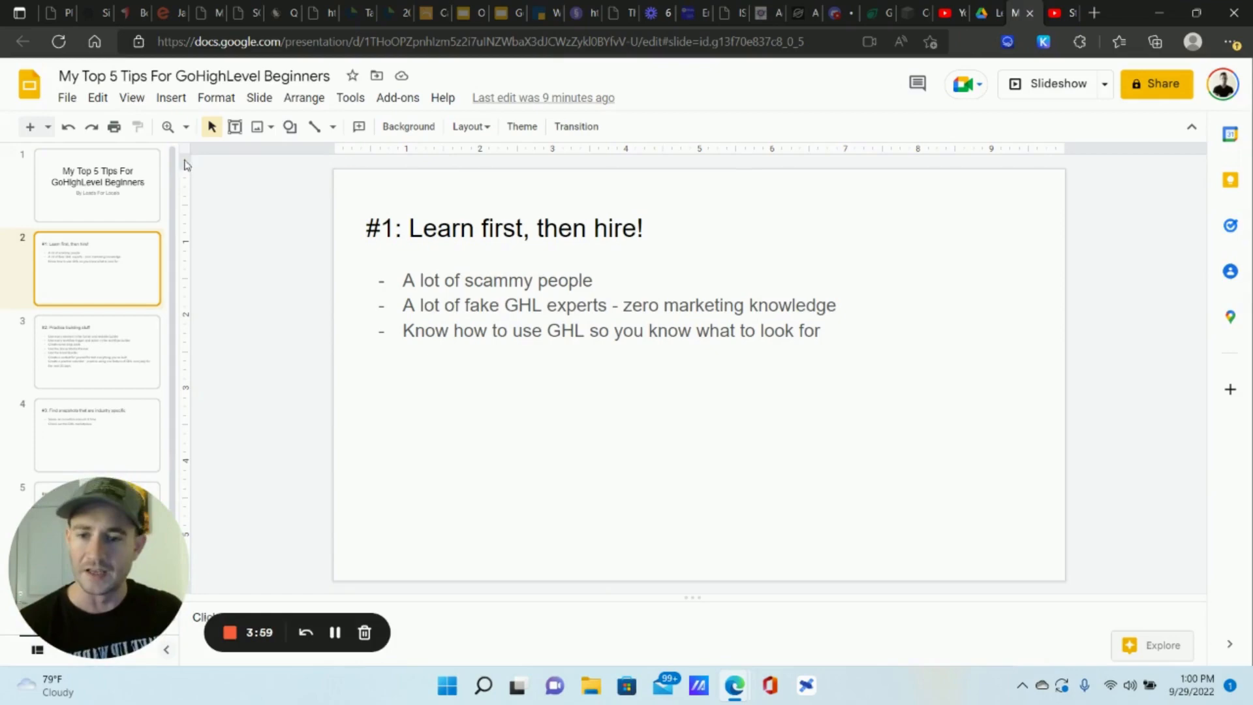
- Show slide 3, '#2: Practice building stuff', with its seven practice suggestions
{"action": "left_click", "coordinate": [96, 351]}
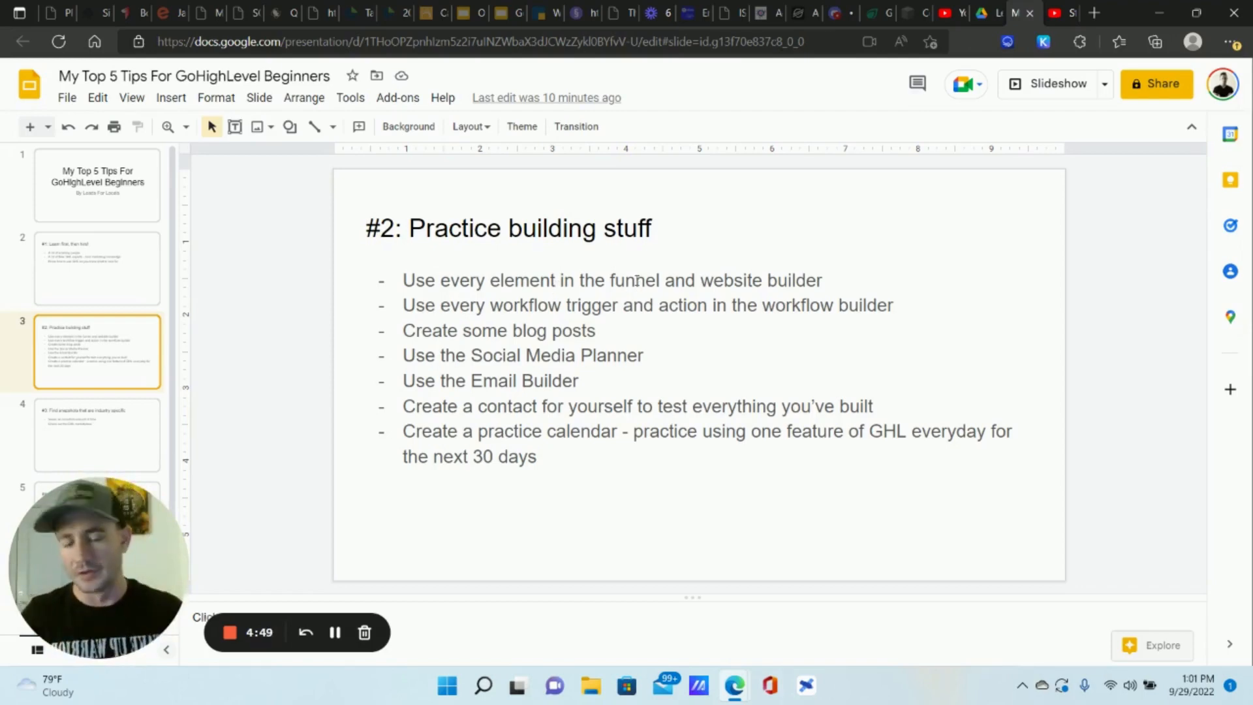
{"action": "mouse_move", "coordinate": [1112, 227]}
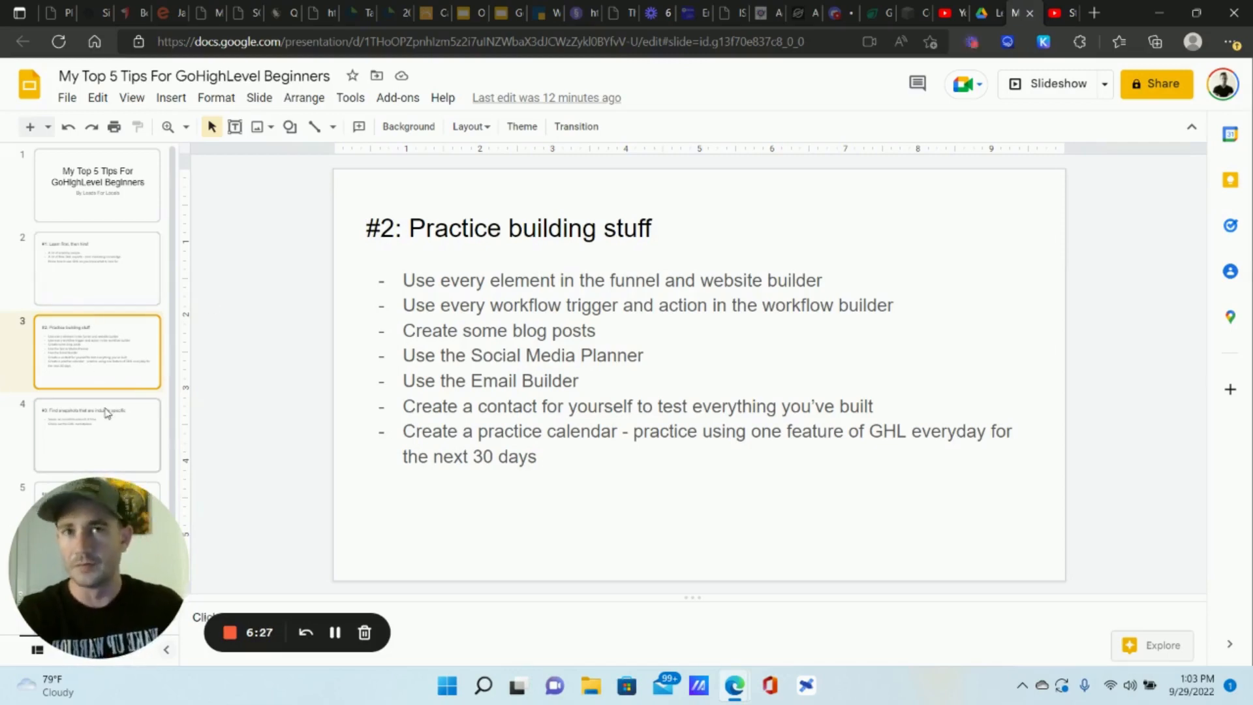
{"action": "left_click", "coordinate": [96, 433]}
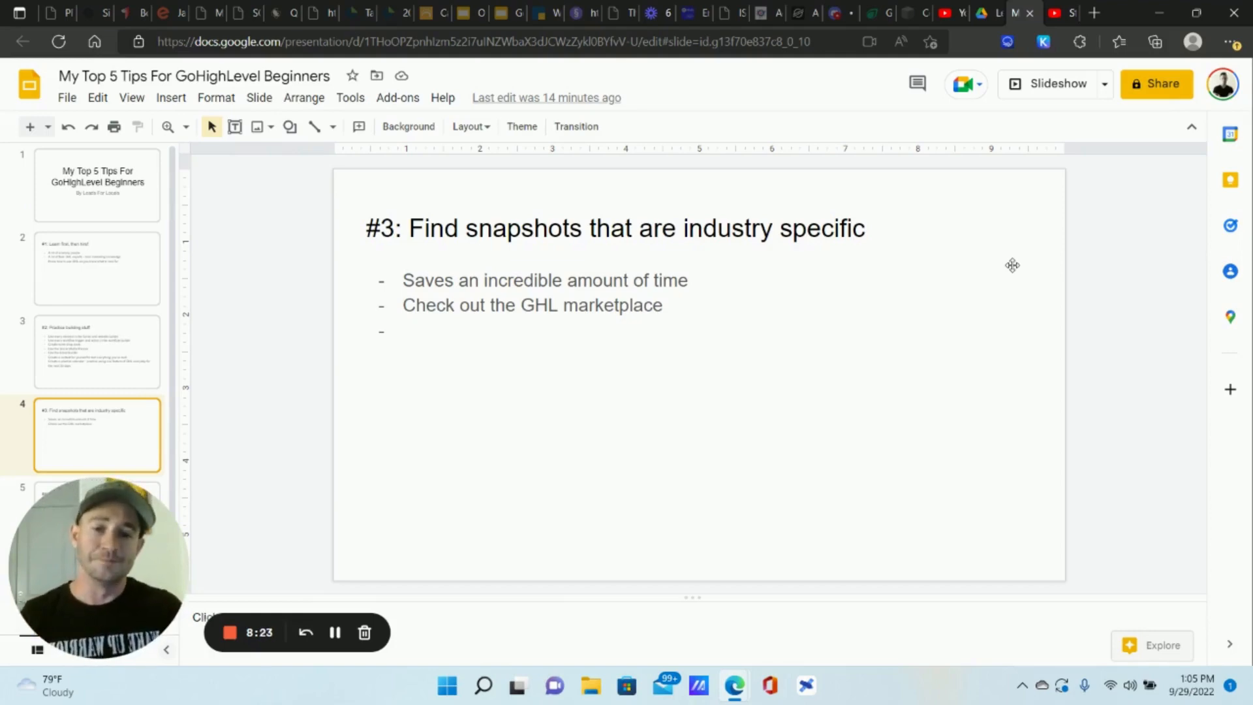
{"action": "mouse_move", "coordinate": [791, 207]}
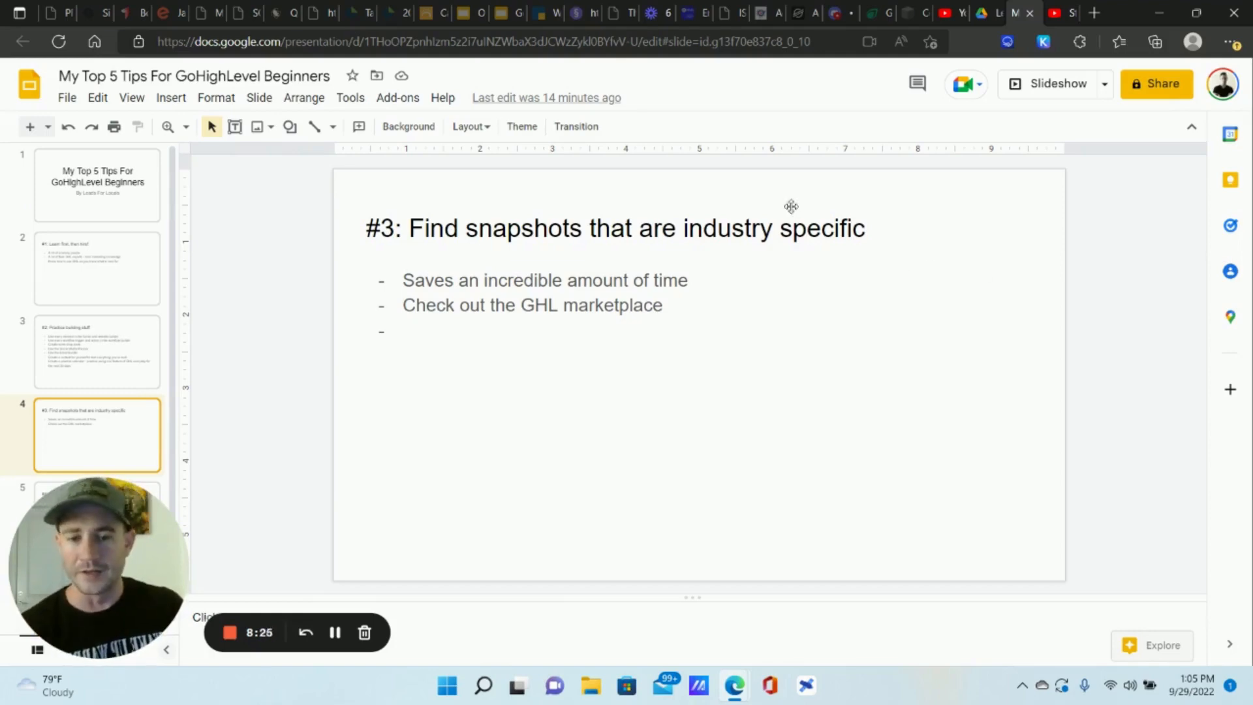
{"action": "mouse_move", "coordinate": [593, 360]}
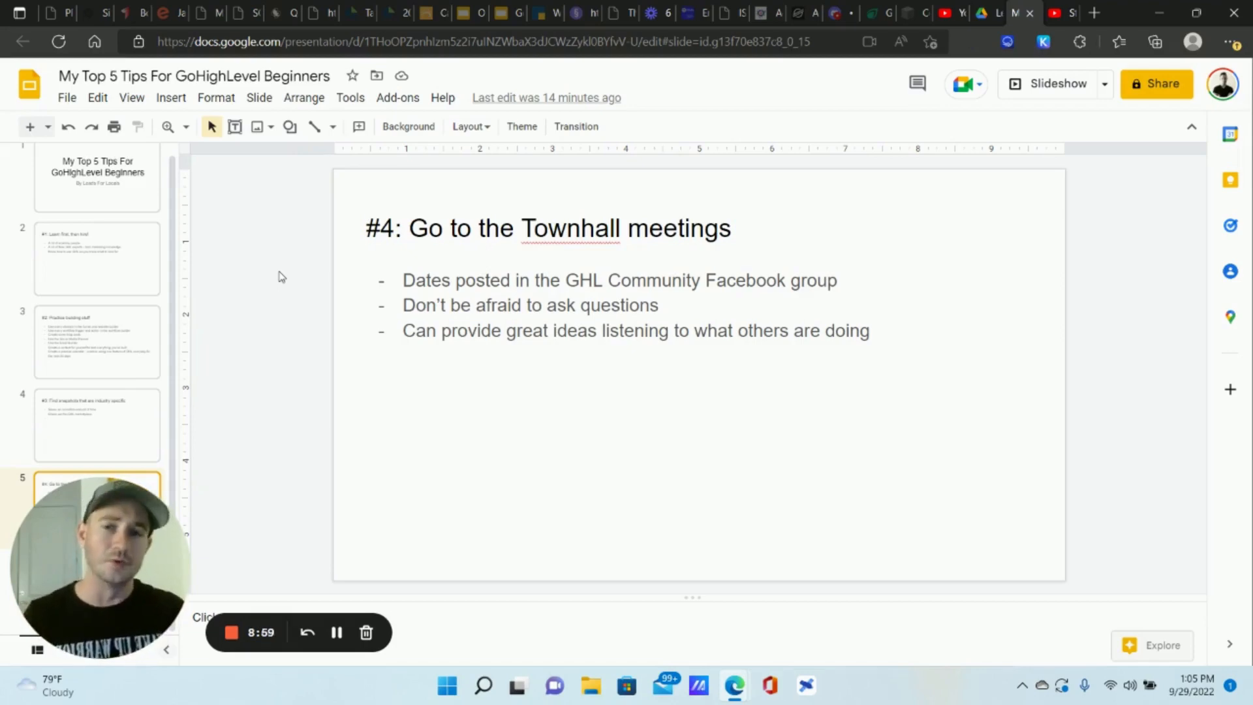
{"action": "mouse_move", "coordinate": [425, 287]}
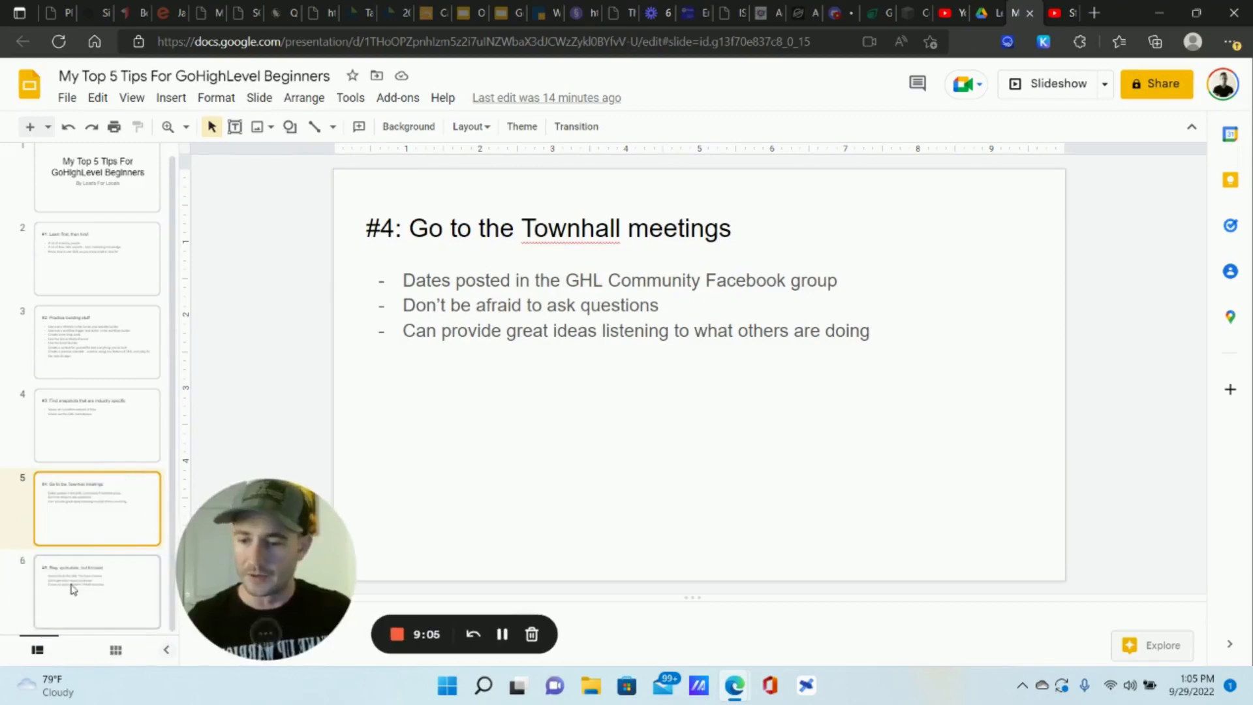
- Show slide 6, '#5: Stay up-to-date, but focused', after the Townhall meetings slide
{"action": "left_click", "coordinate": [96, 591]}
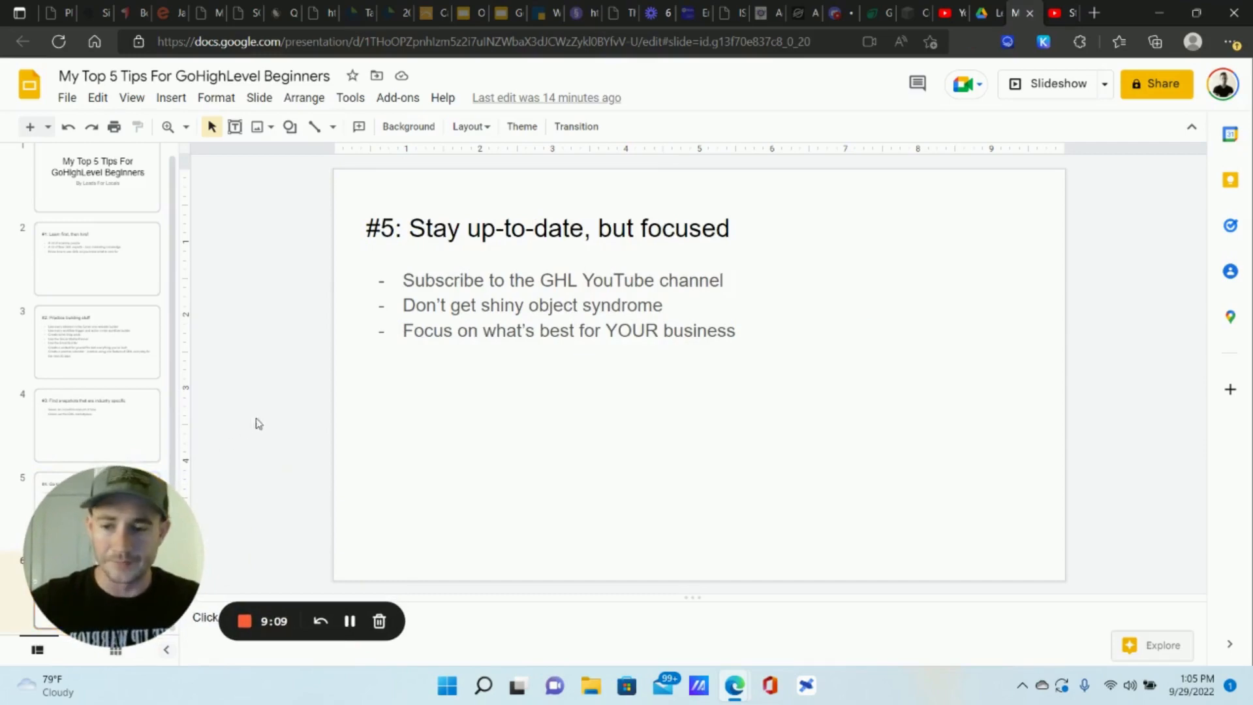
{"action": "mouse_move", "coordinate": [1123, 269]}
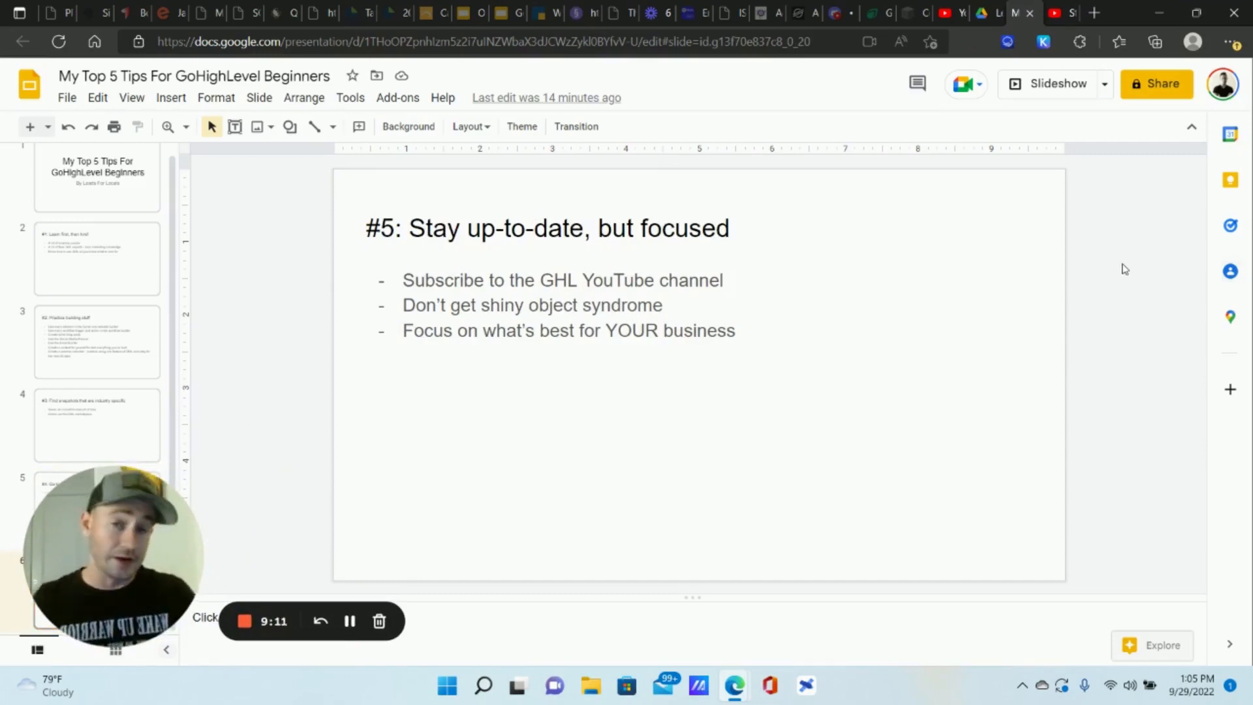